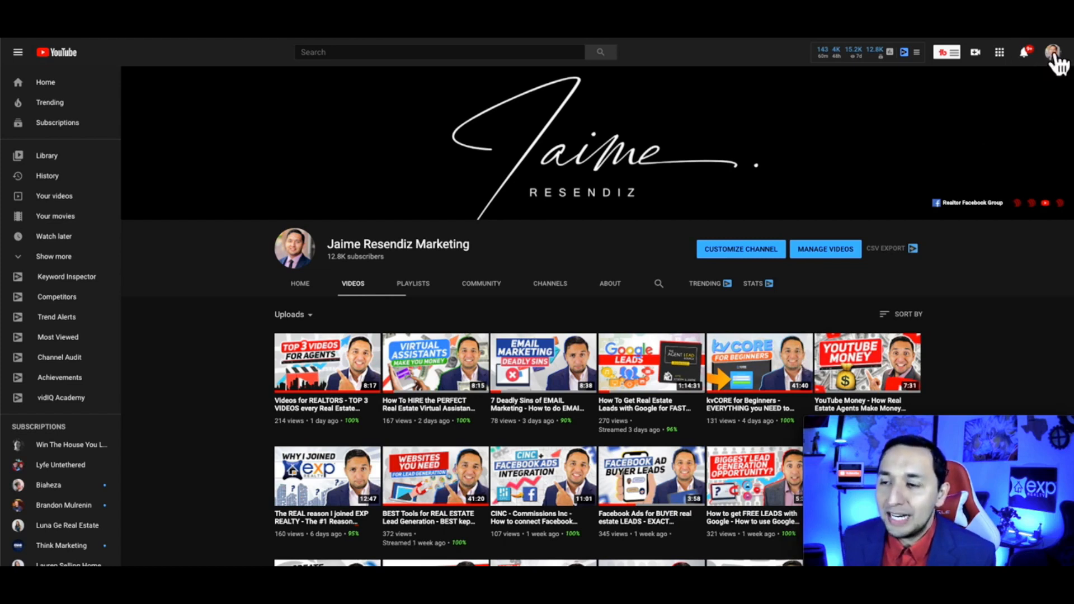
Open YouTube account settings and go to 'Add or remove manager(s)' for the channel.
left_click(1054, 52)
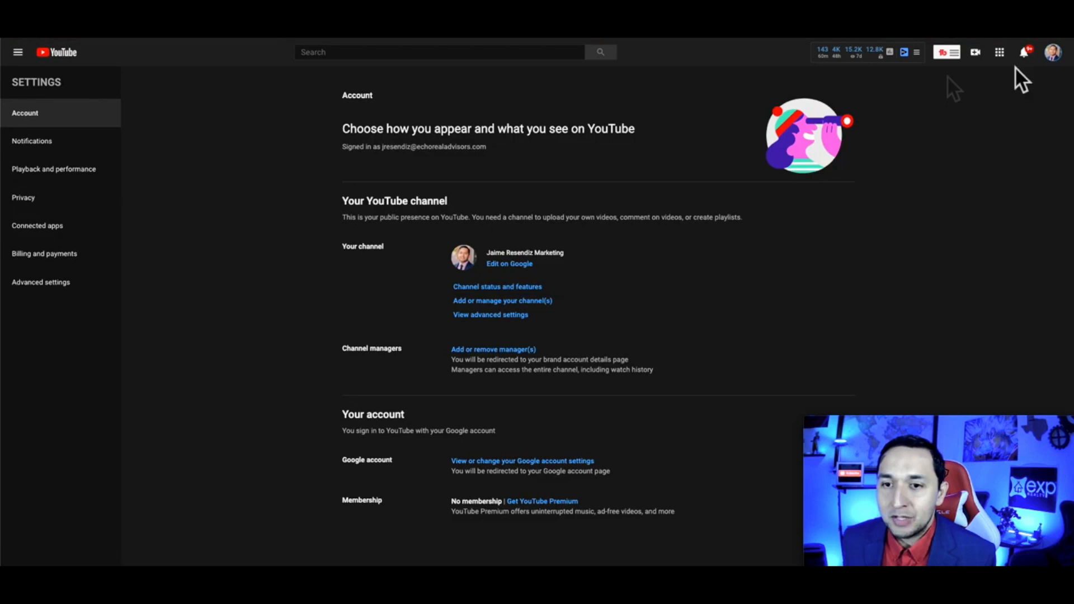
mouse_move(1069, 120)
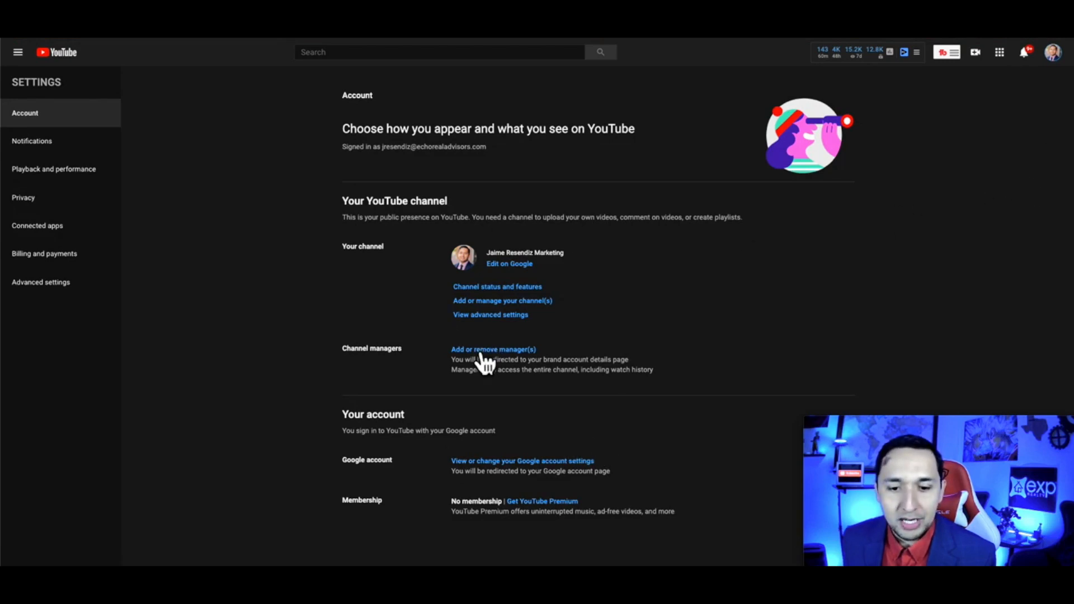
left_click(492, 349)
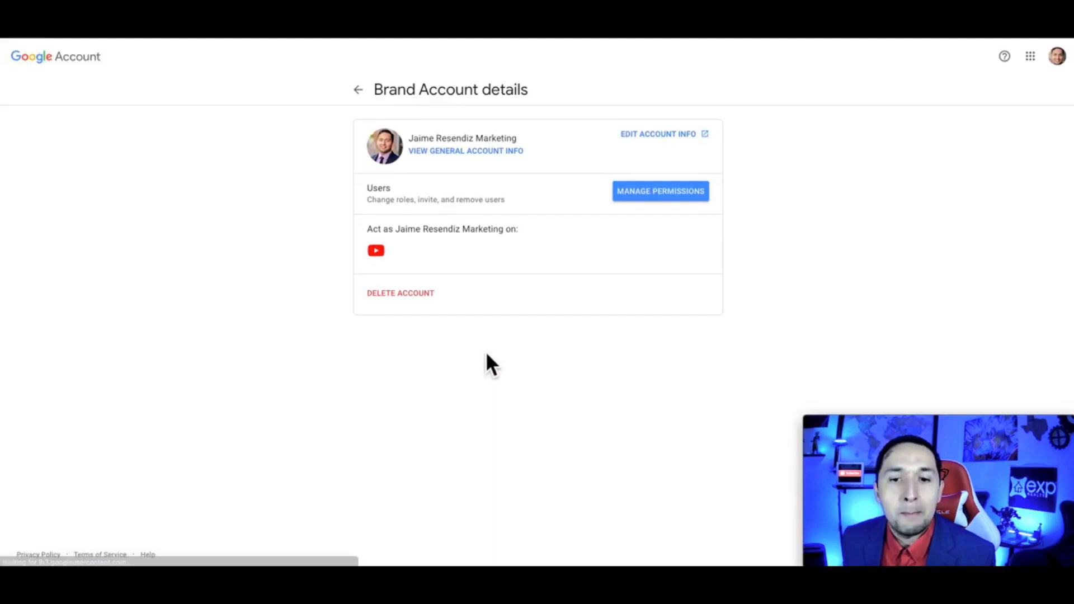
Re-verify the password and open the Brand Account's Manage Permissions list.
left_click(659, 191)
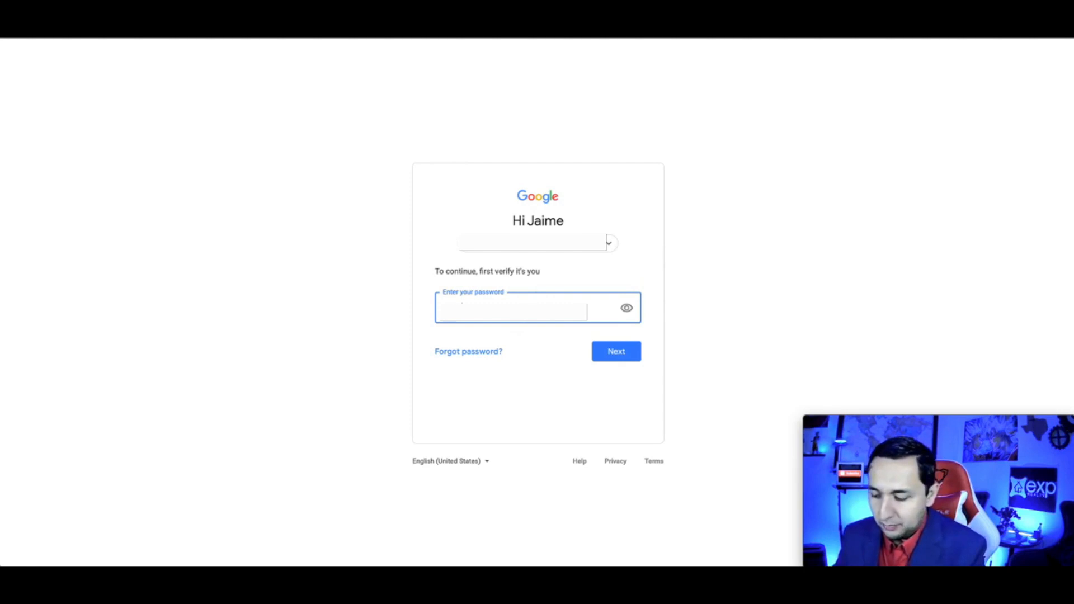
left_click(616, 351)
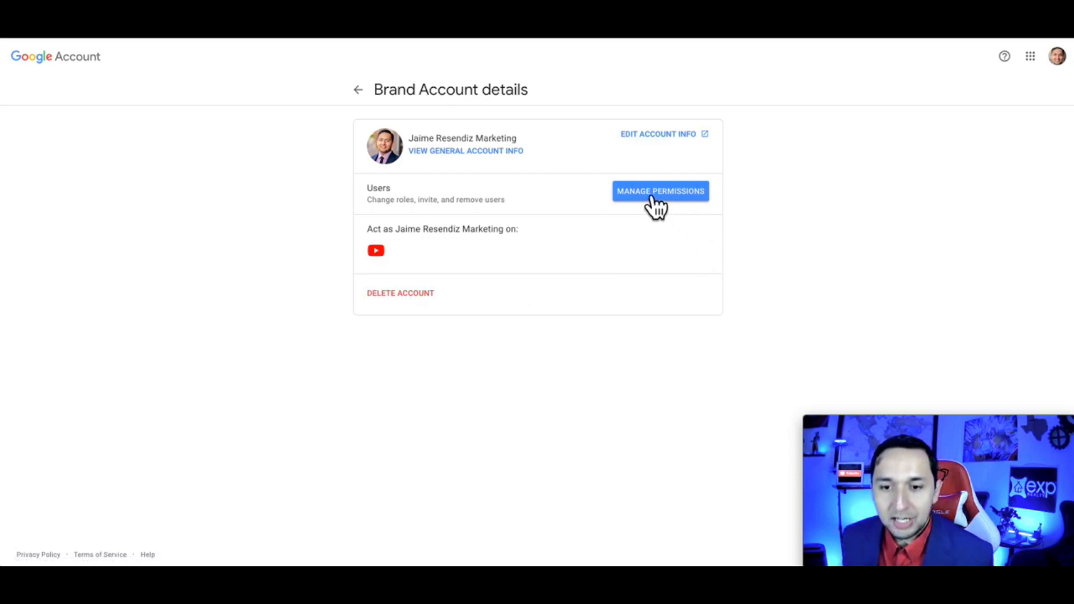
left_click(659, 191)
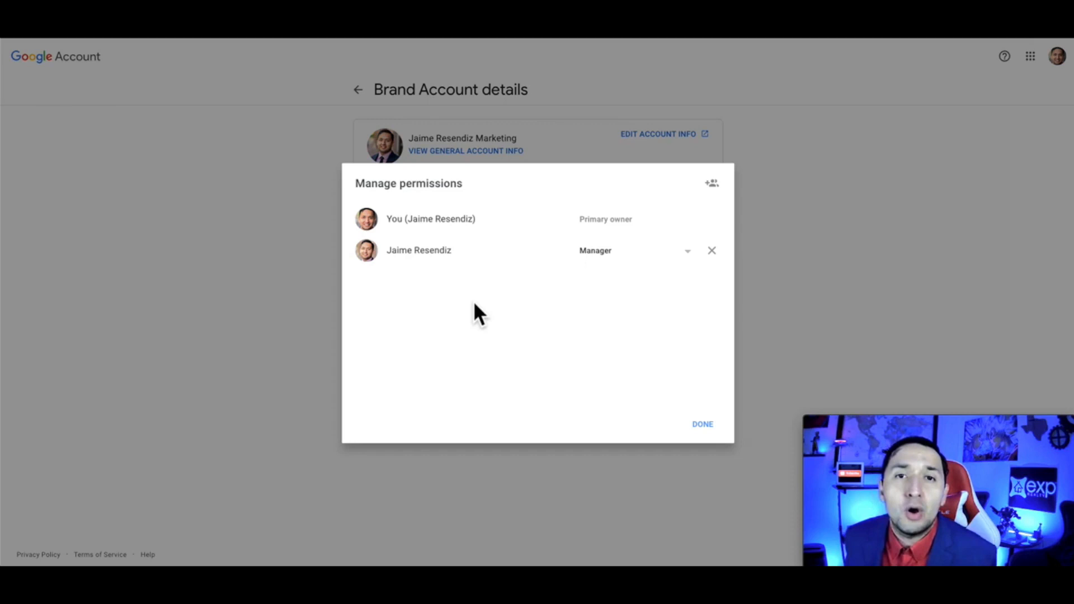
Add a new user by email with the Manager role and send the invitation.
left_click(711, 183)
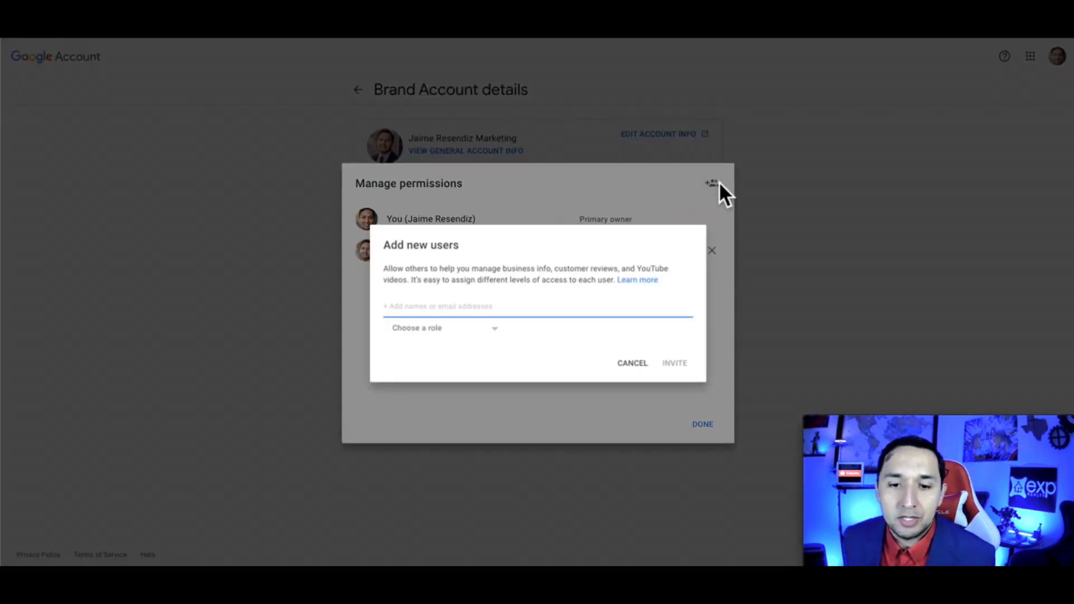
left_click(452, 306)
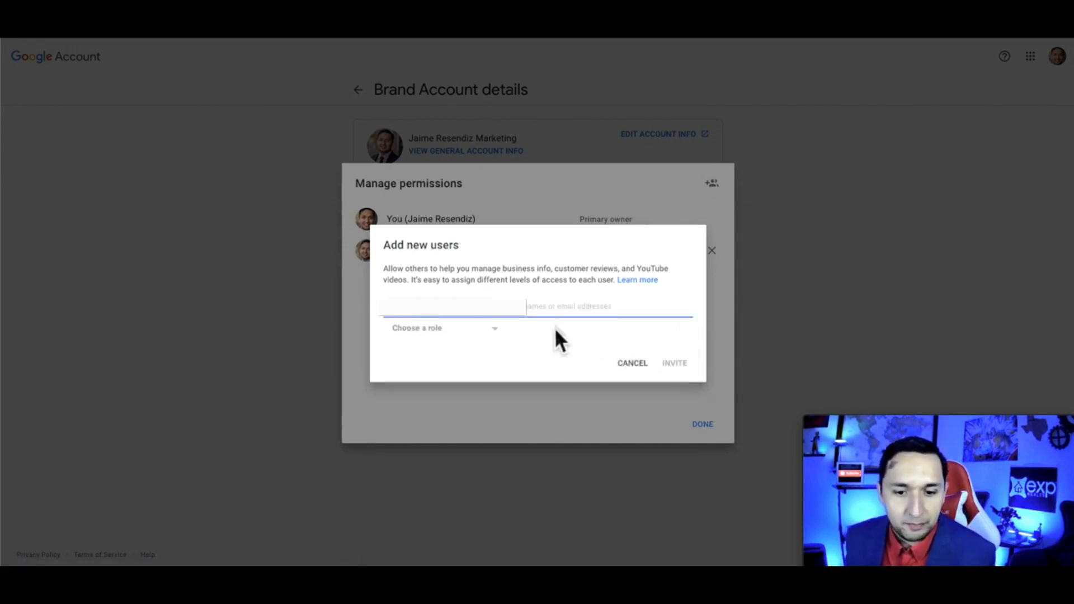
left_click(442, 328)
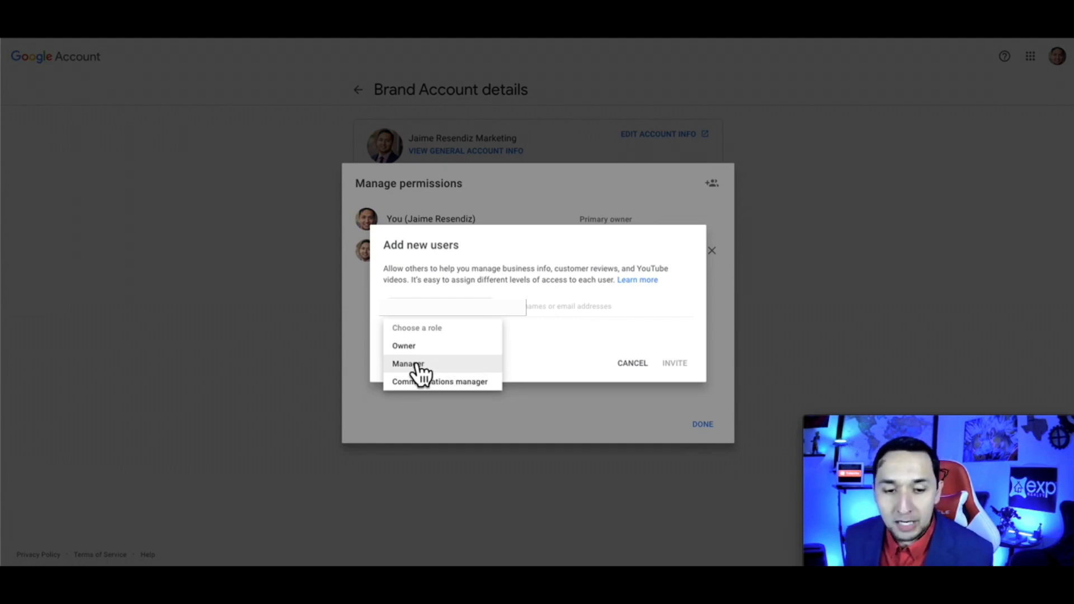
left_click(408, 363)
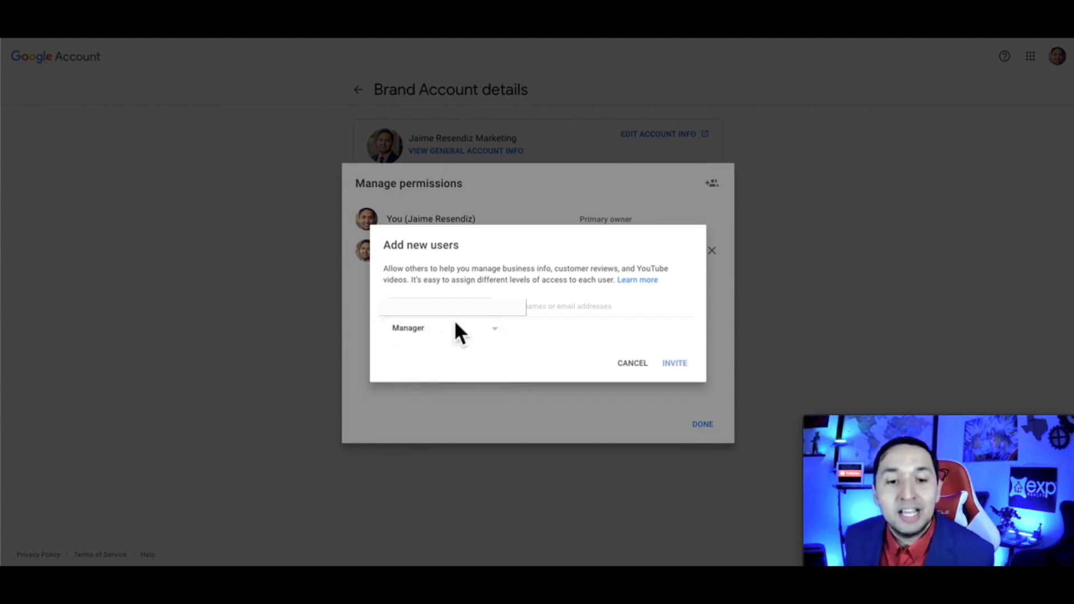
left_click(674, 363)
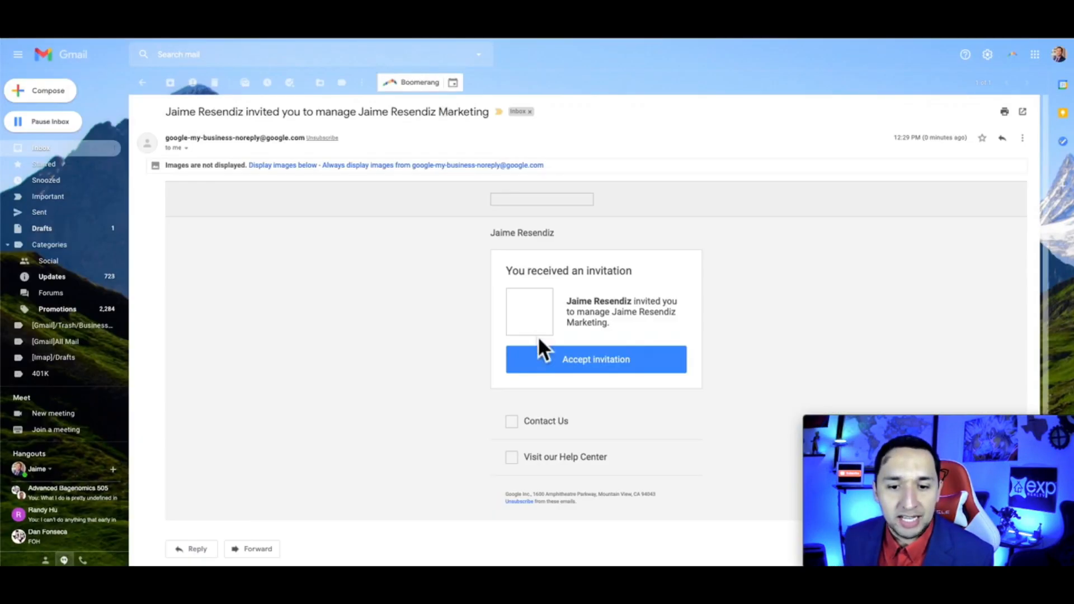
Open the Gmail manager invitation and accept it on the Google Account page.
left_click(595, 359)
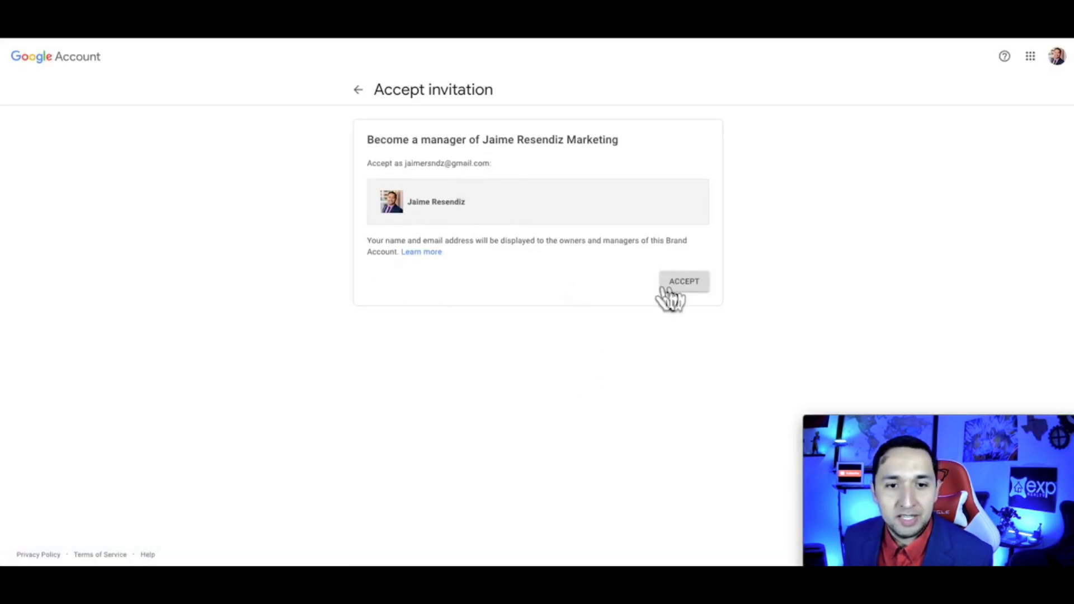
left_click(684, 280)
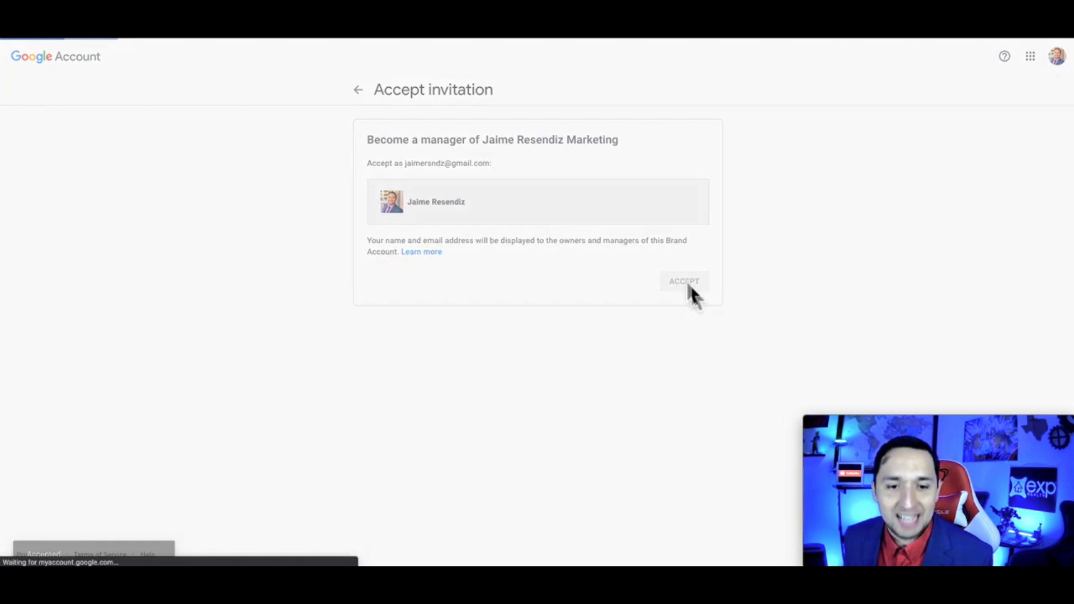
left_click(683, 281)
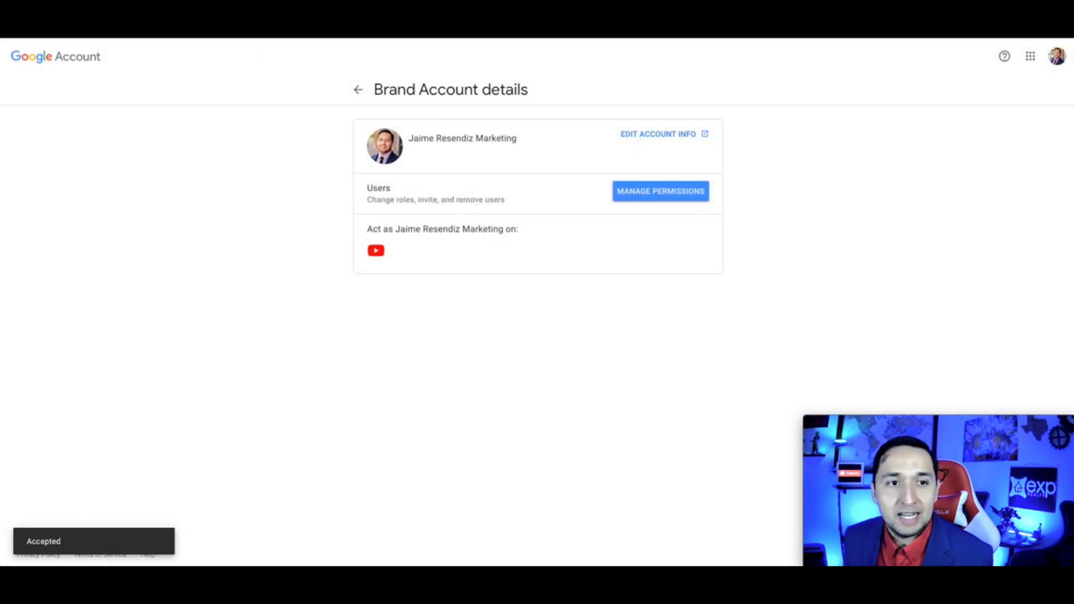
Reopen Manage Permissions after re-entering the password, showing the second manager.
left_click(659, 191)
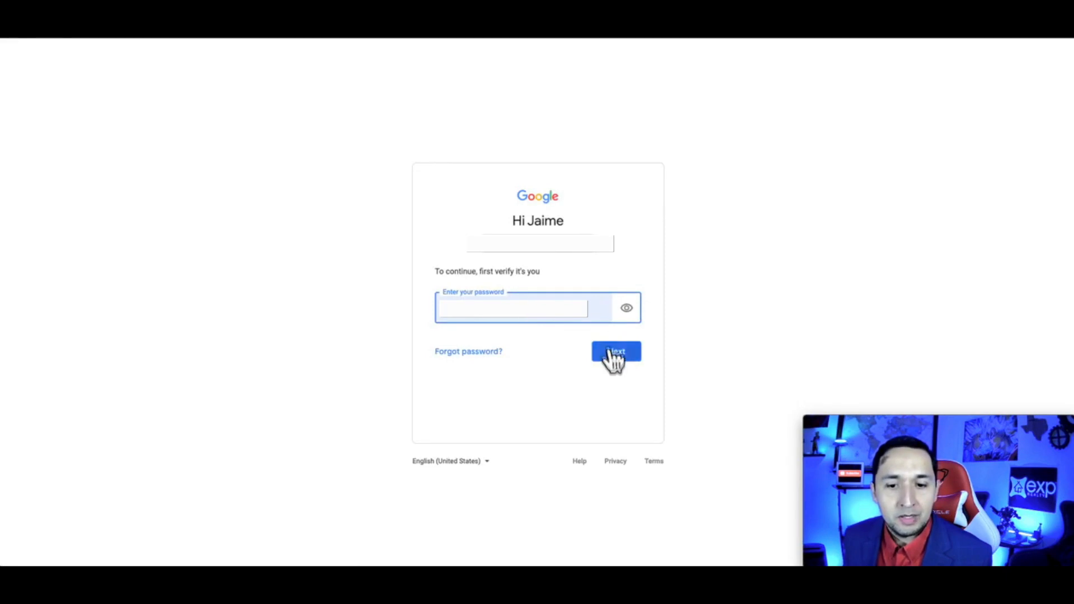
left_click(616, 351)
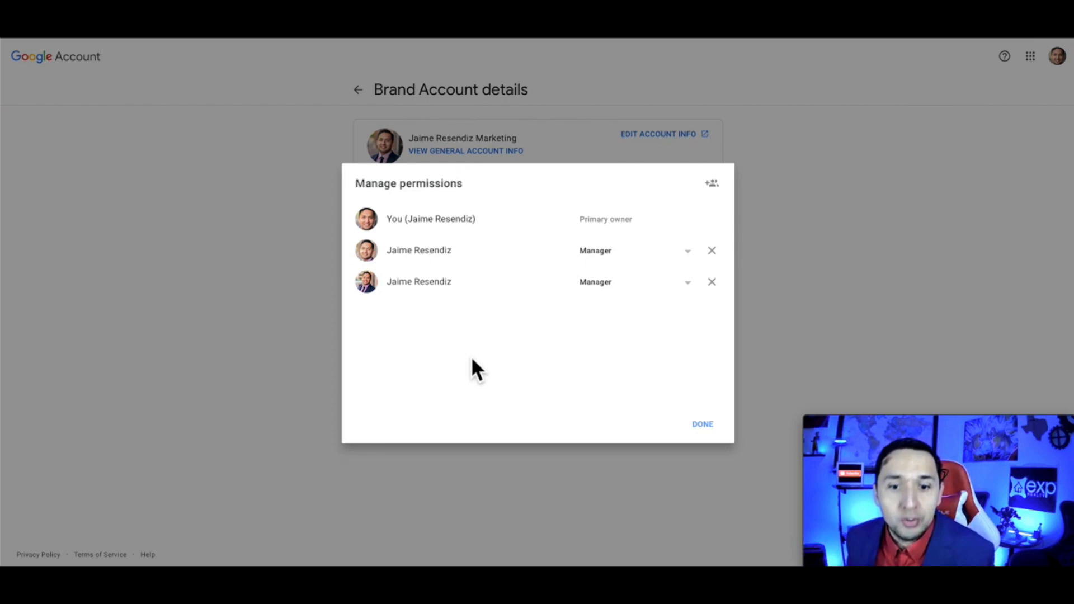
Change the new manager's role to Primary owner, bringing up the transfer confirmation.
left_click(686, 250)
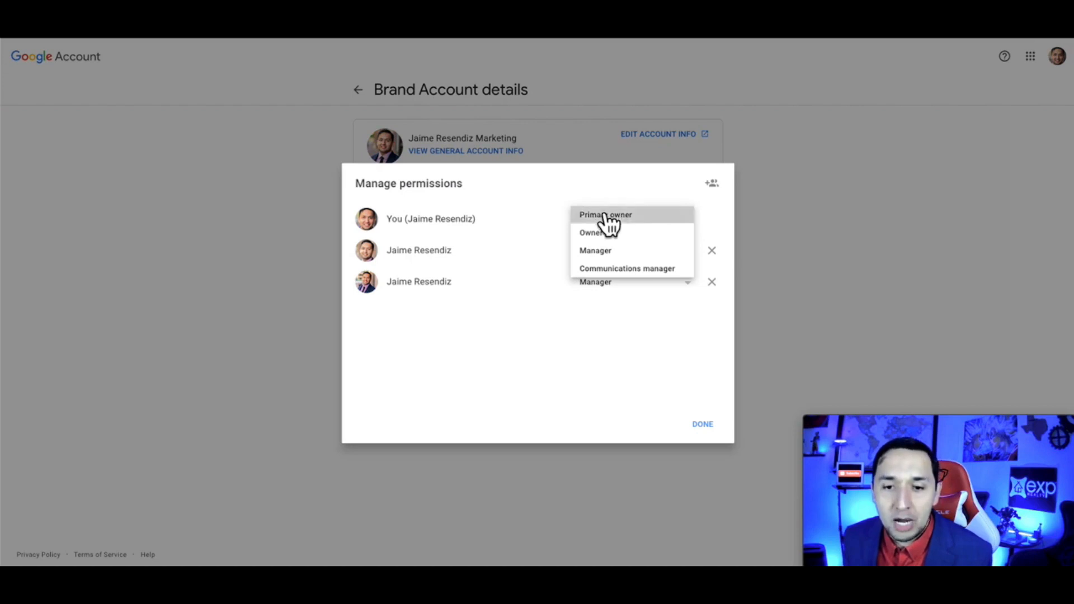
left_click(605, 214)
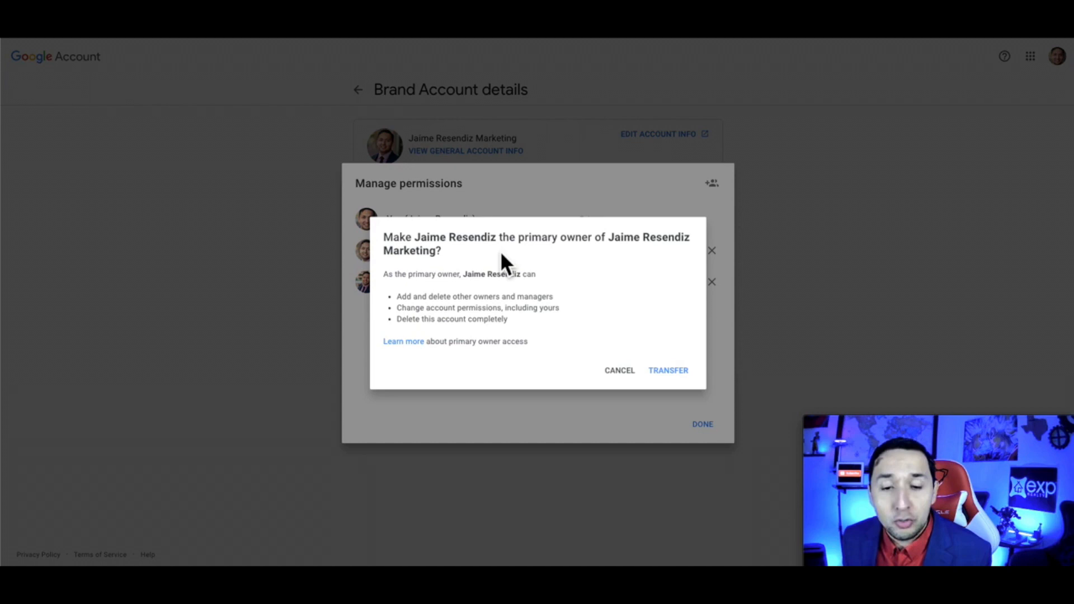
mouse_move(619, 370)
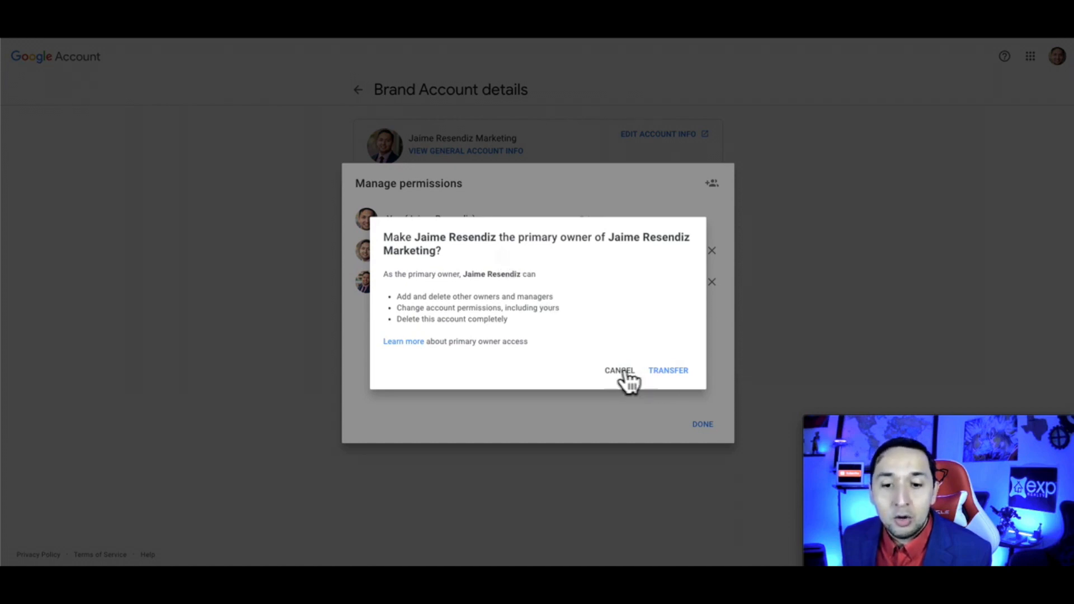